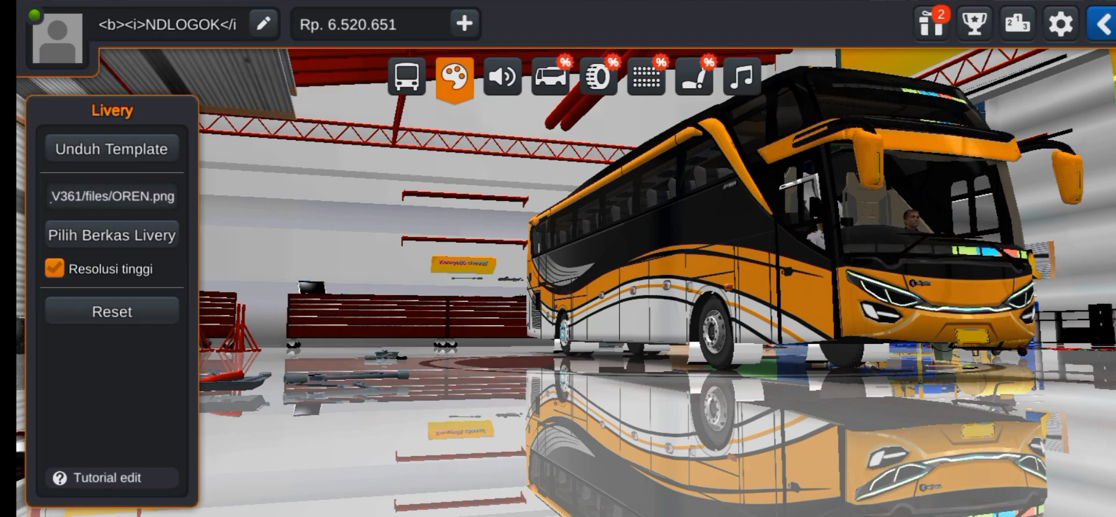
# Step: Load the HIJAU.png livery onto the bus, then replace it with PINK.png
pyautogui.click(111, 235)
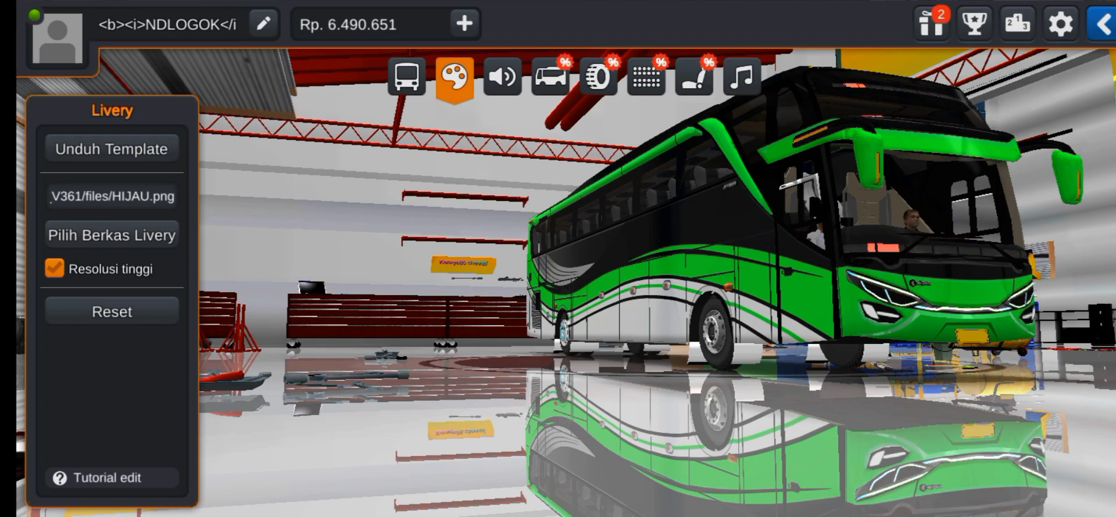
pyautogui.click(111, 235)
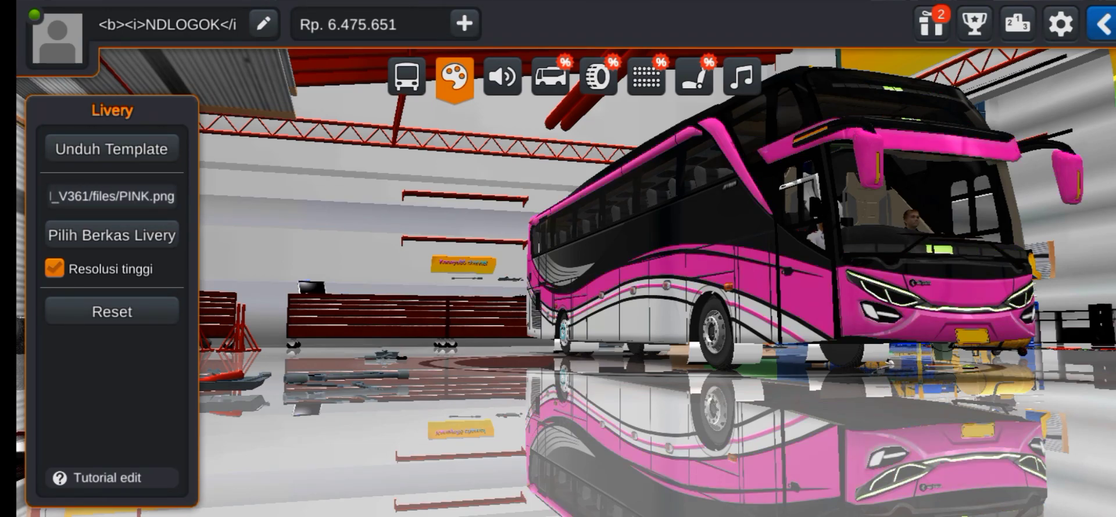